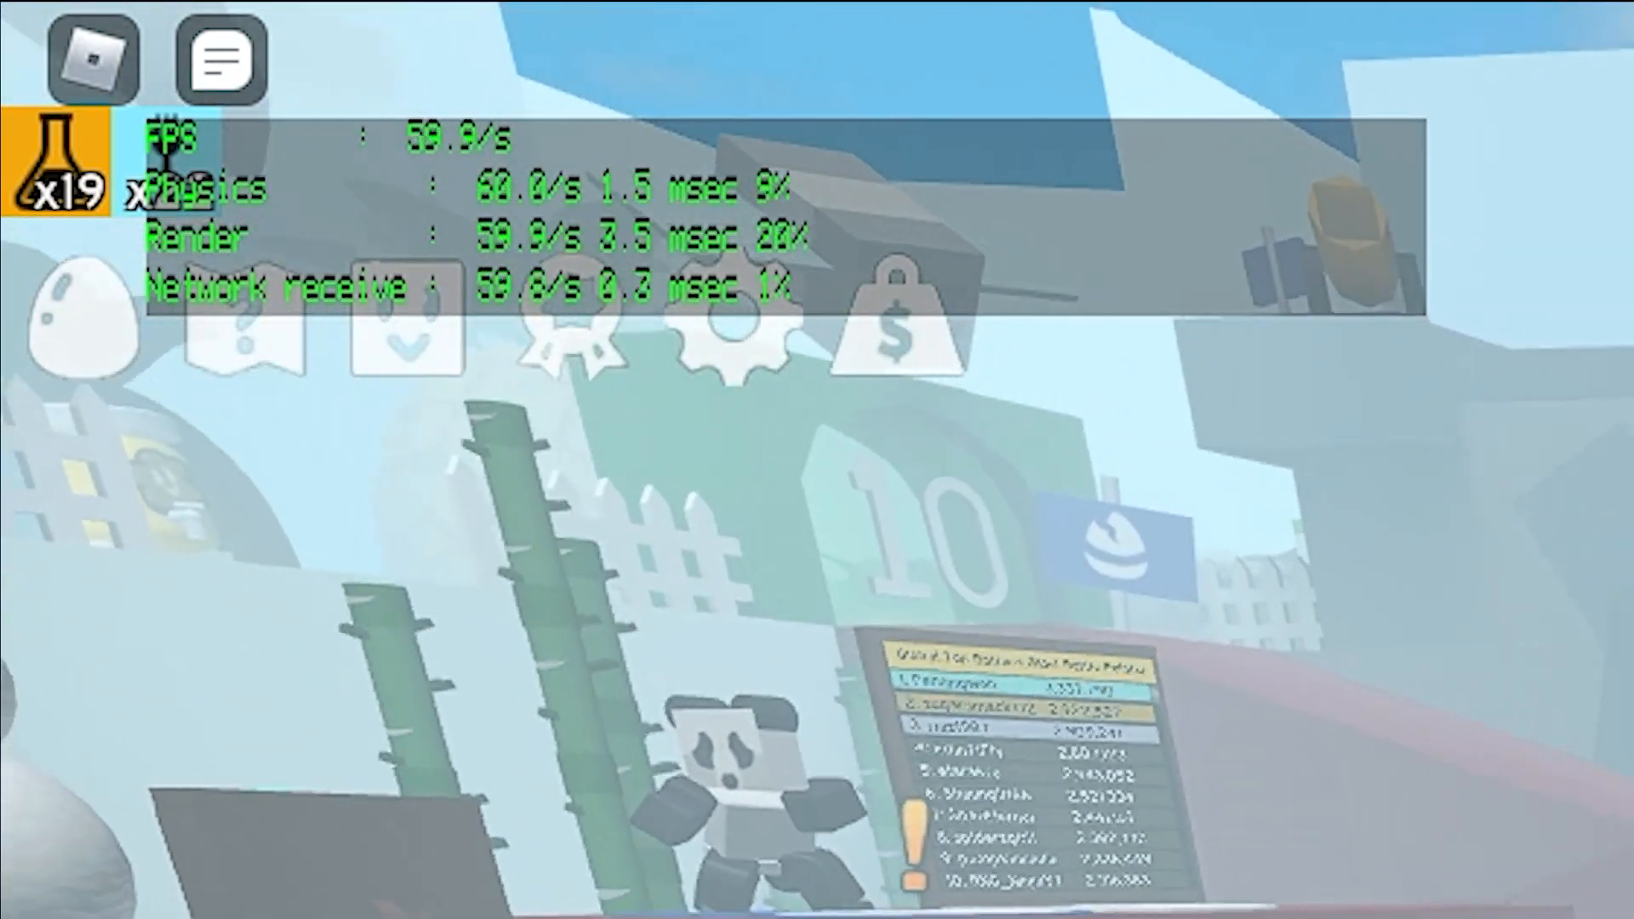
# Step: Type the YouTube comment 'done all the steps' under the video
pyautogui.press('shift+f5')
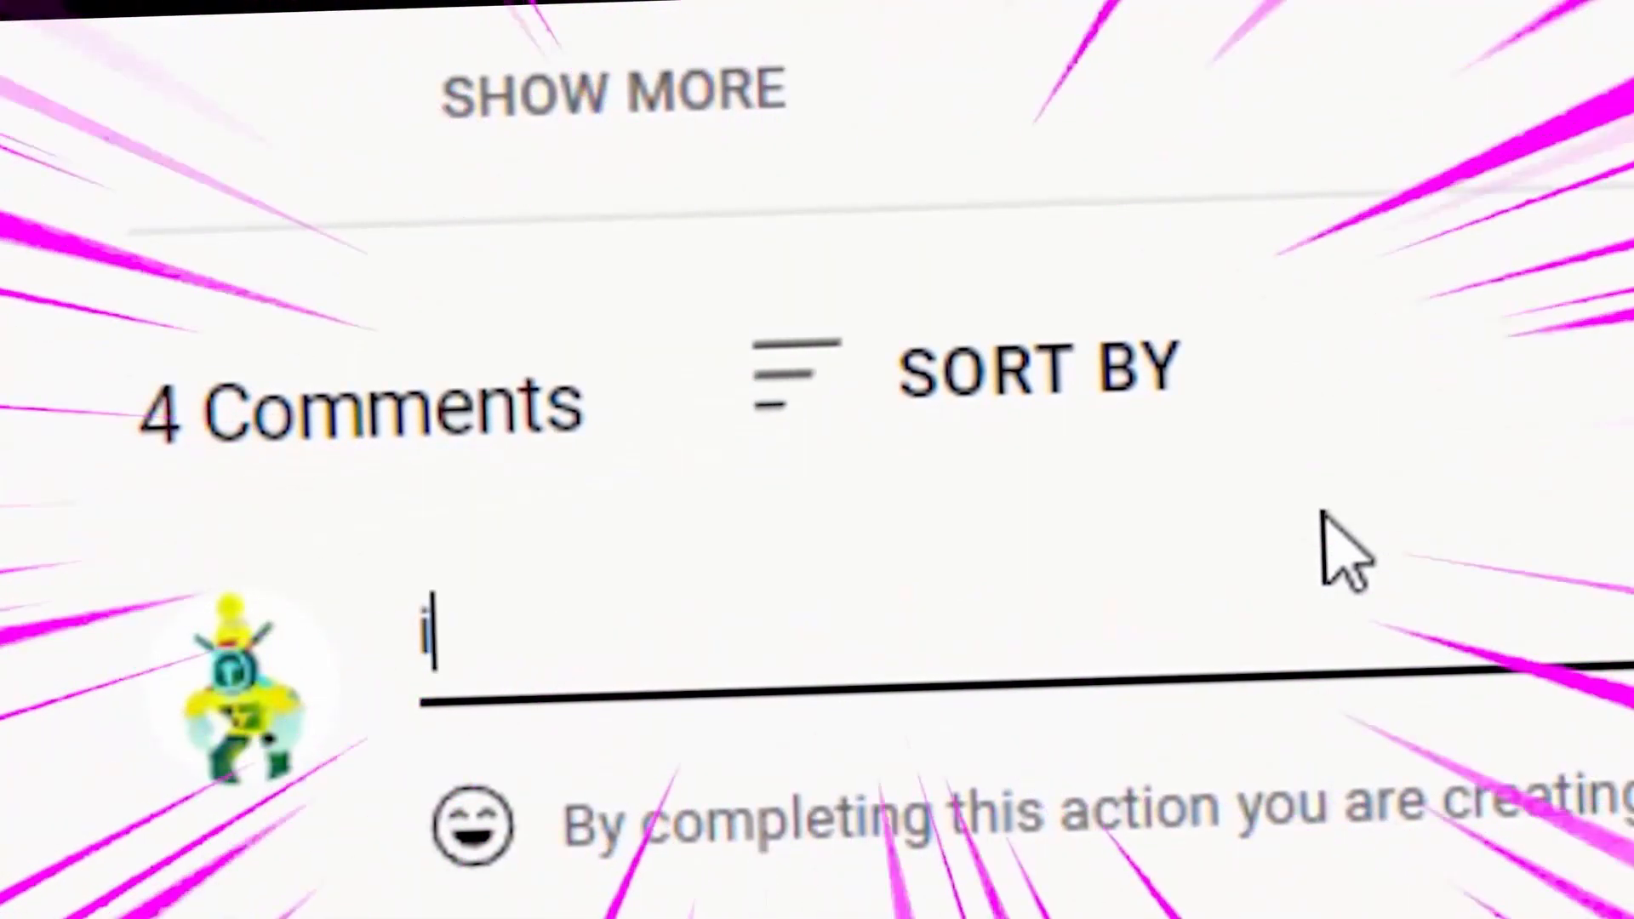
pyautogui.write('done all')
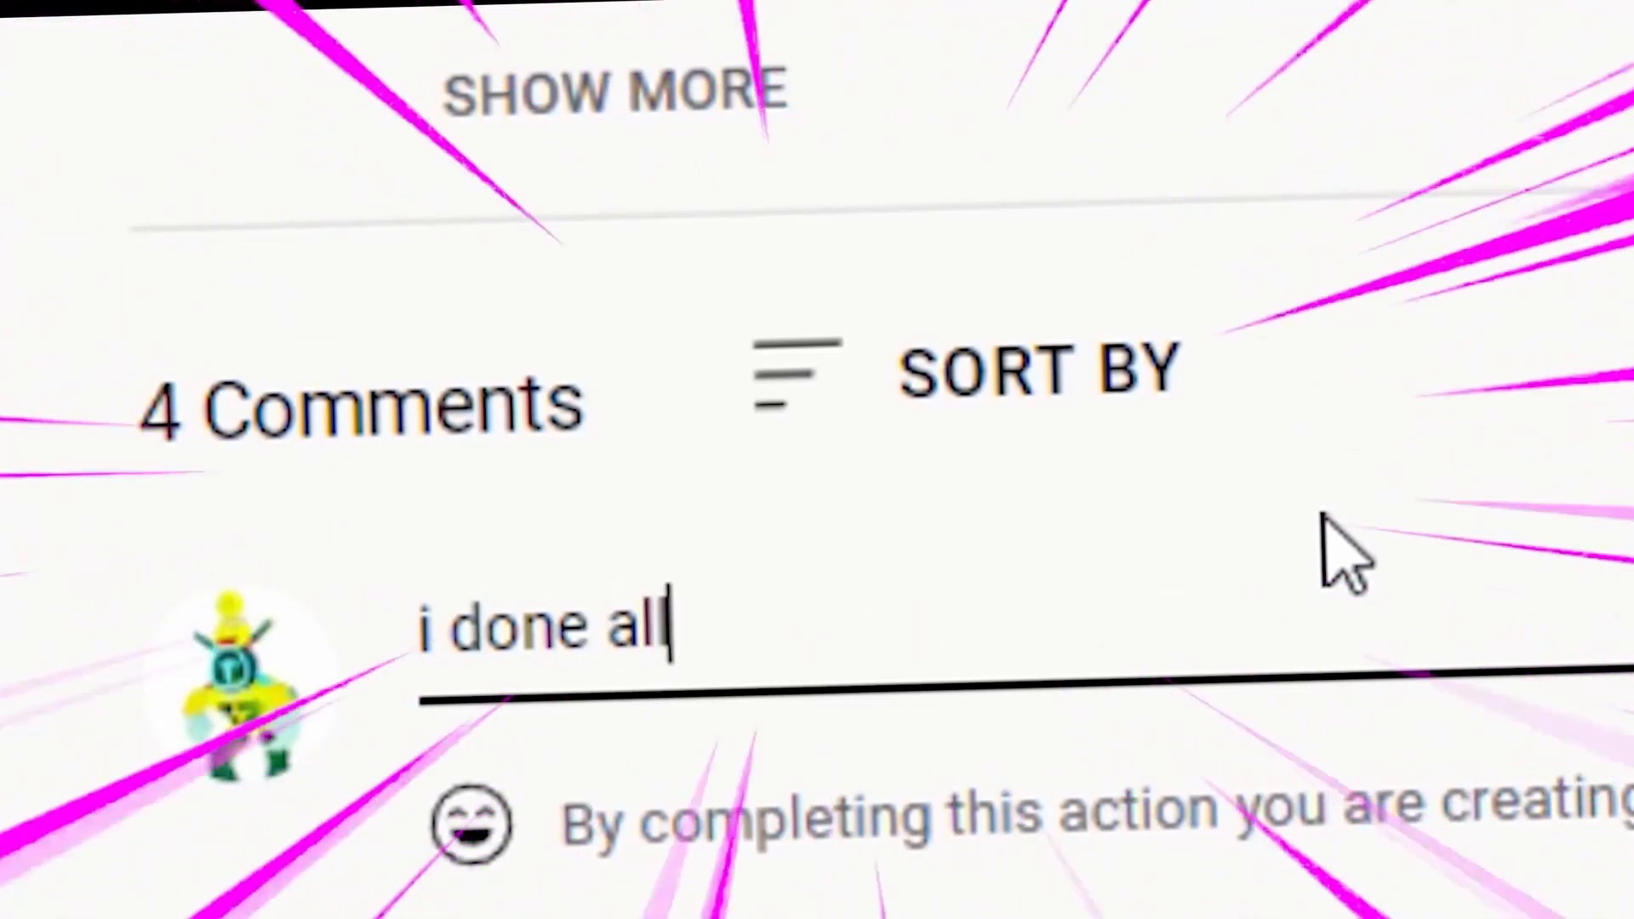
pyautogui.write('the steps')
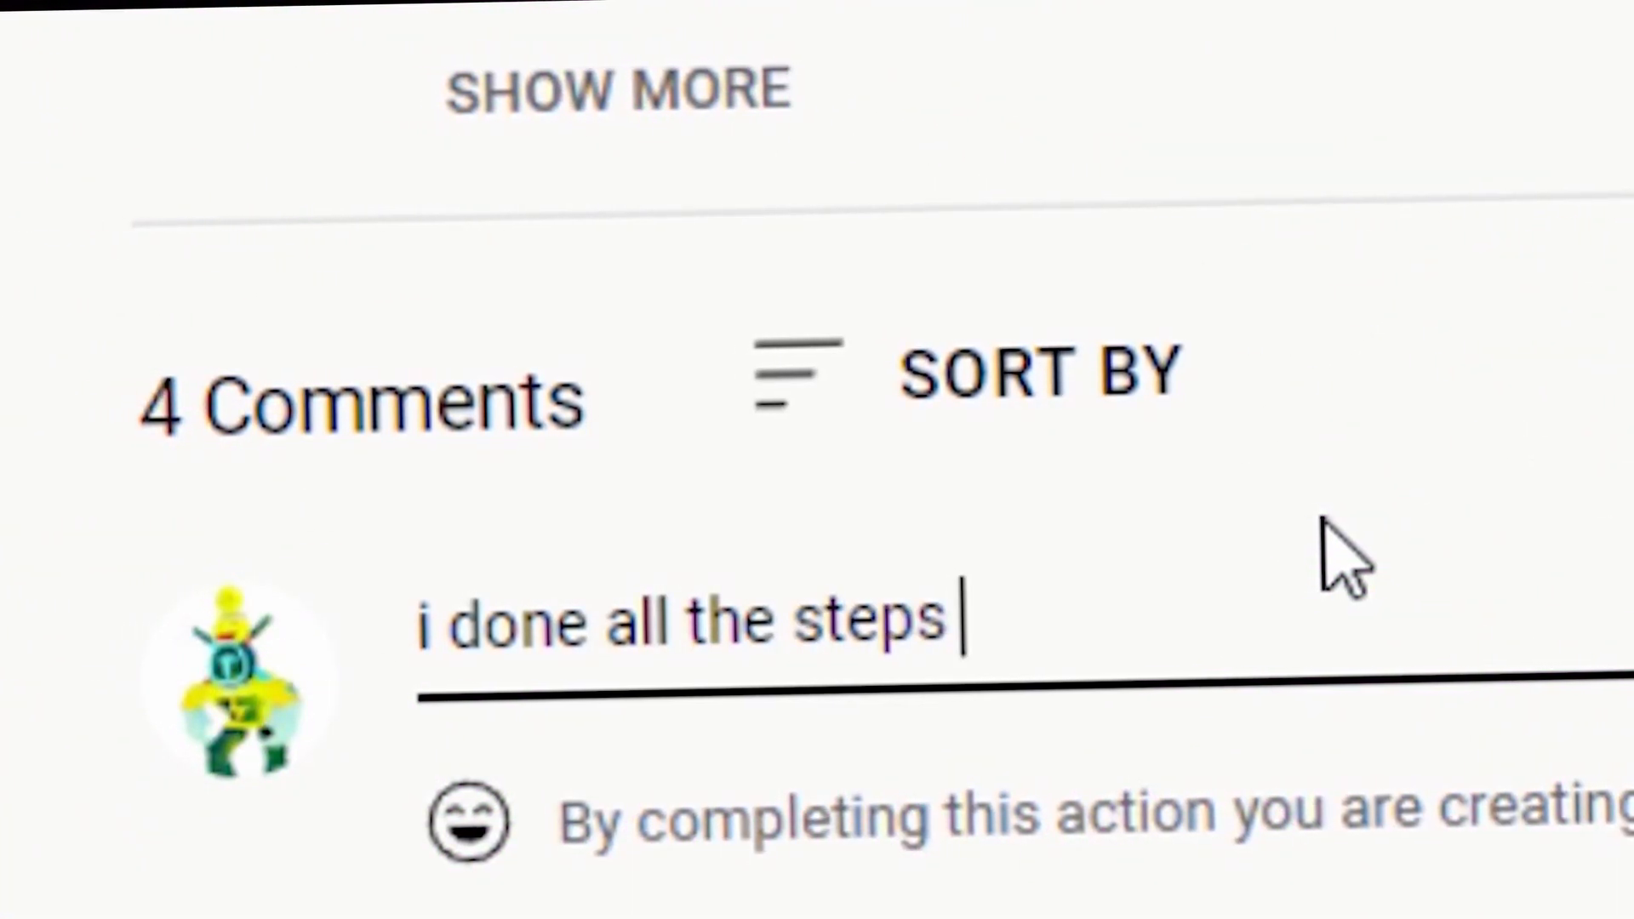
pyautogui.write('Re')
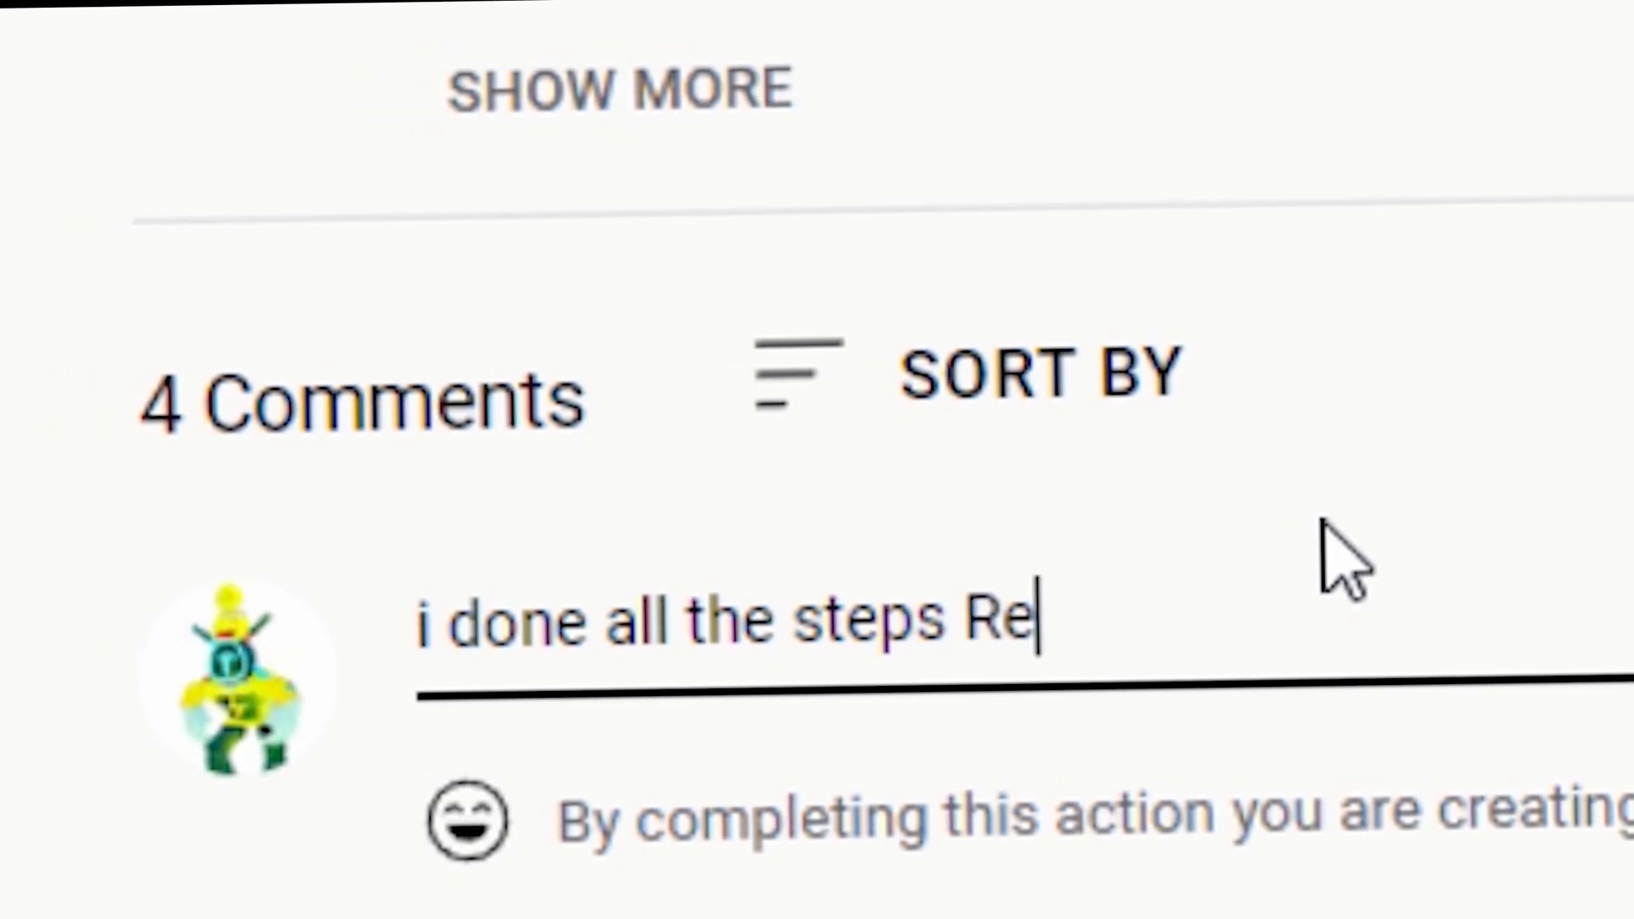
pyautogui.write('dTrite')
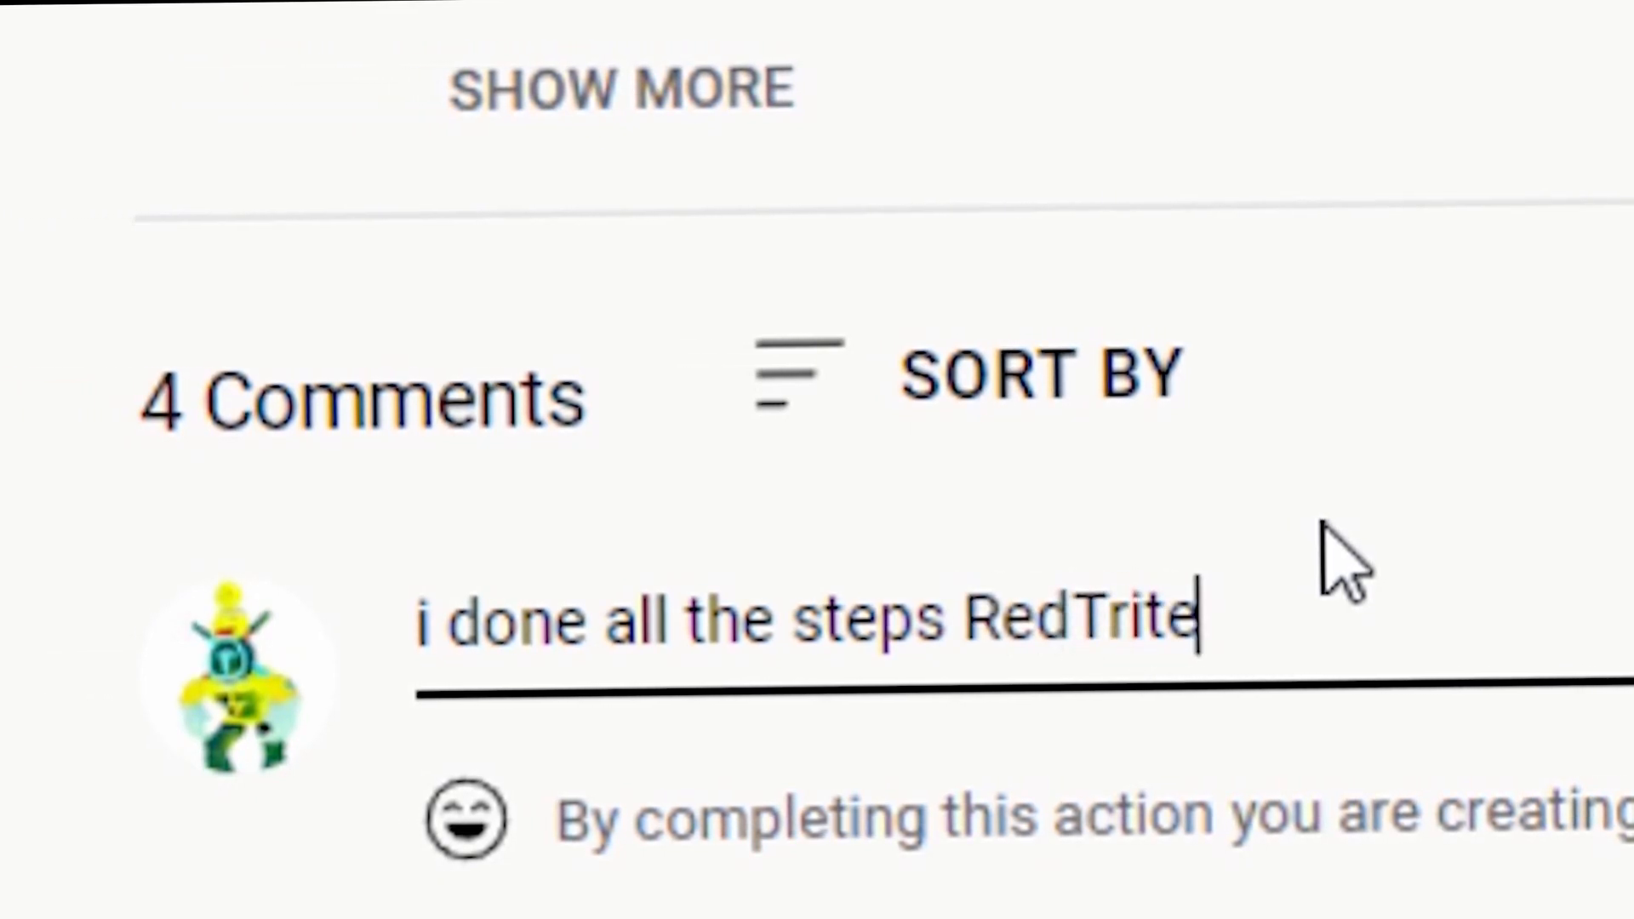
pyautogui.write('M')
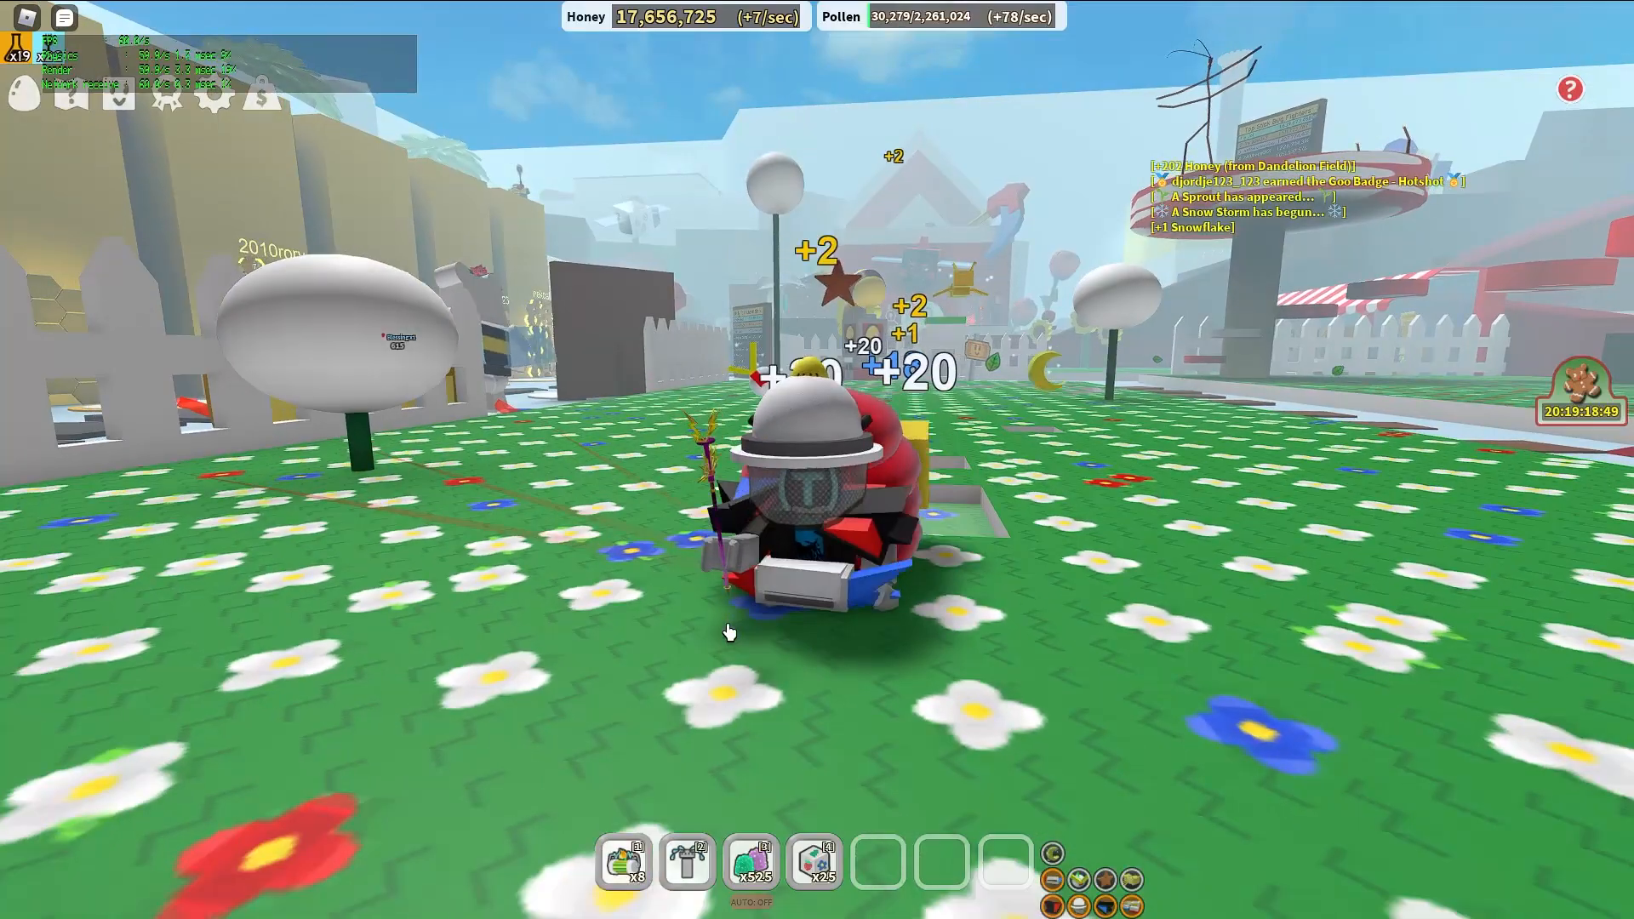
pyautogui.click(18, 900)
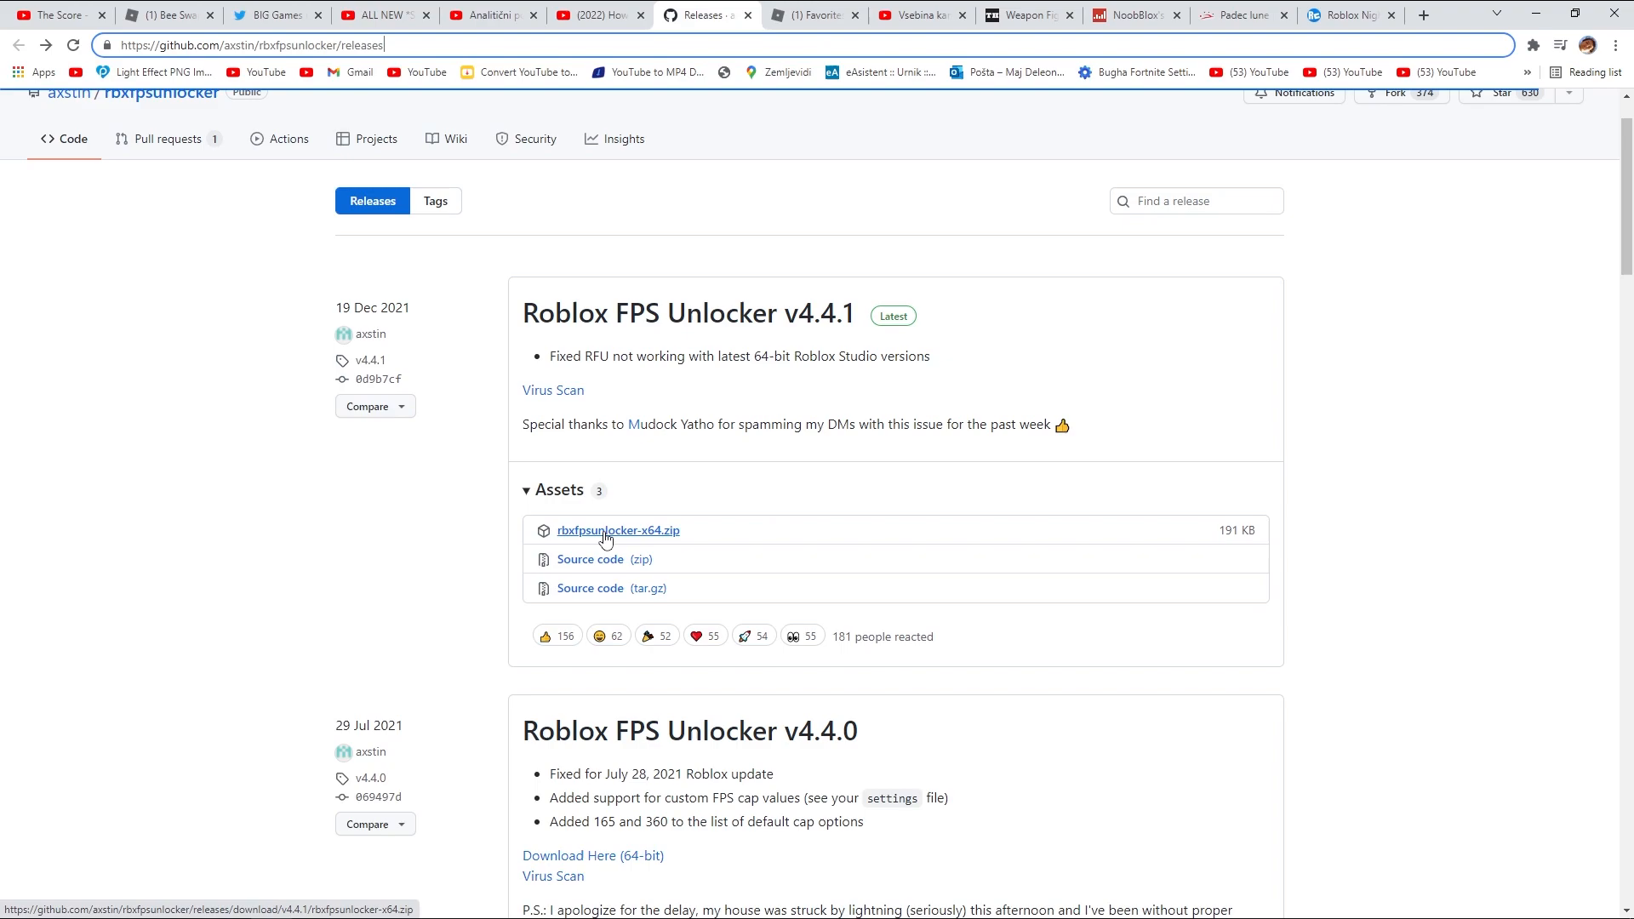
# Step: Download rbxfpsunlocker-x64.zip from the v4.4.1 release and open the archive
pyautogui.click(617, 530)
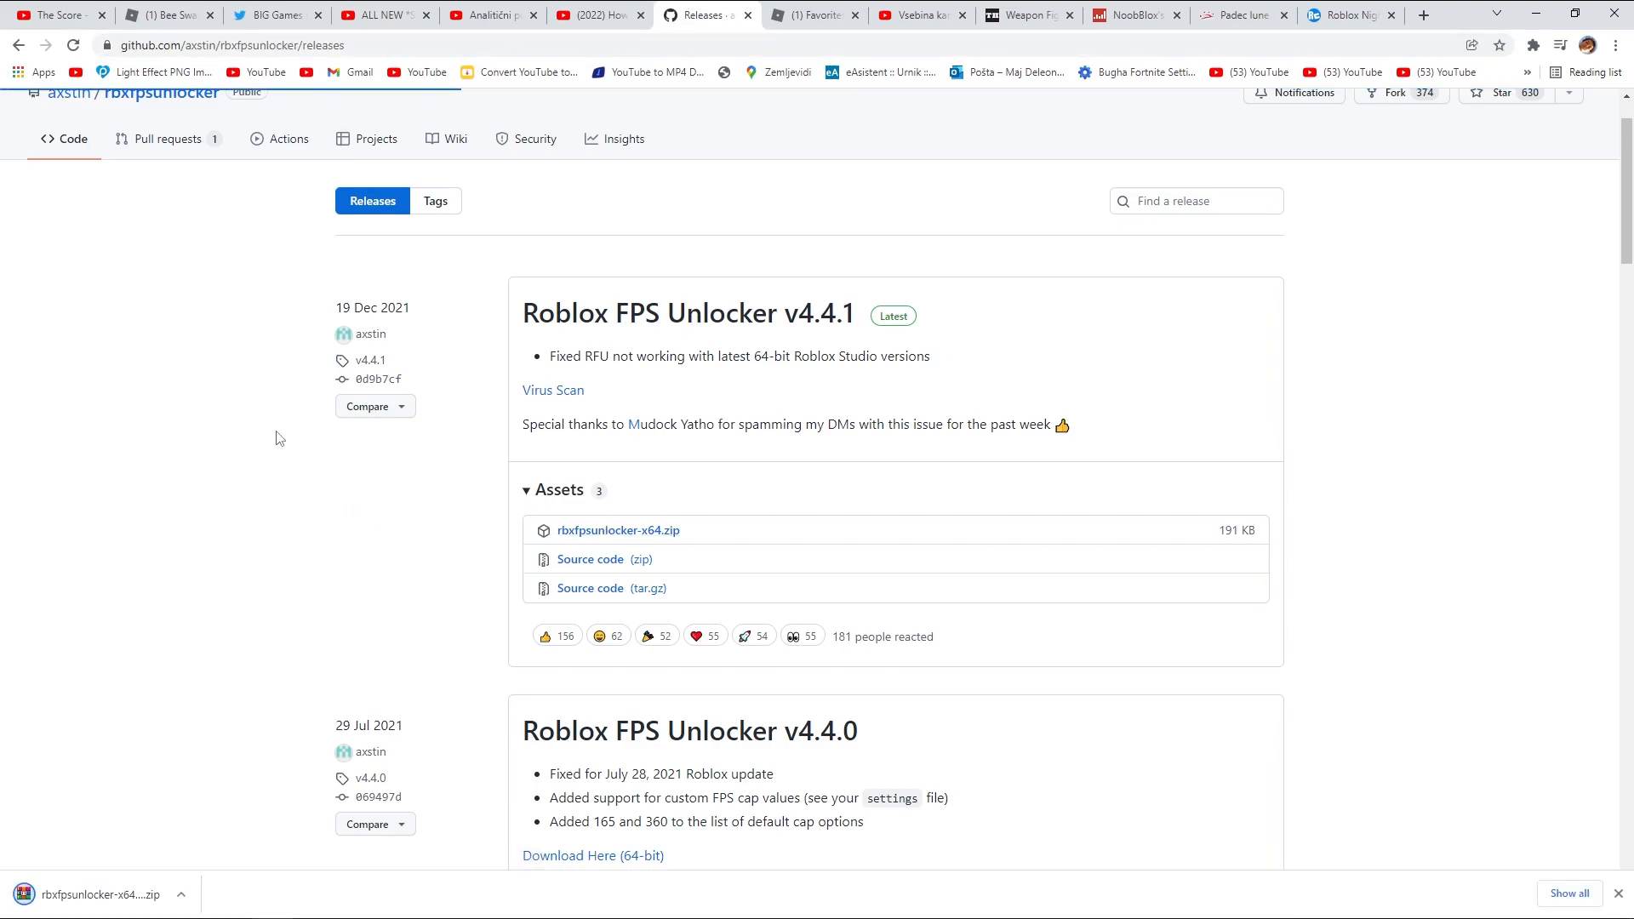
pyautogui.click(180, 895)
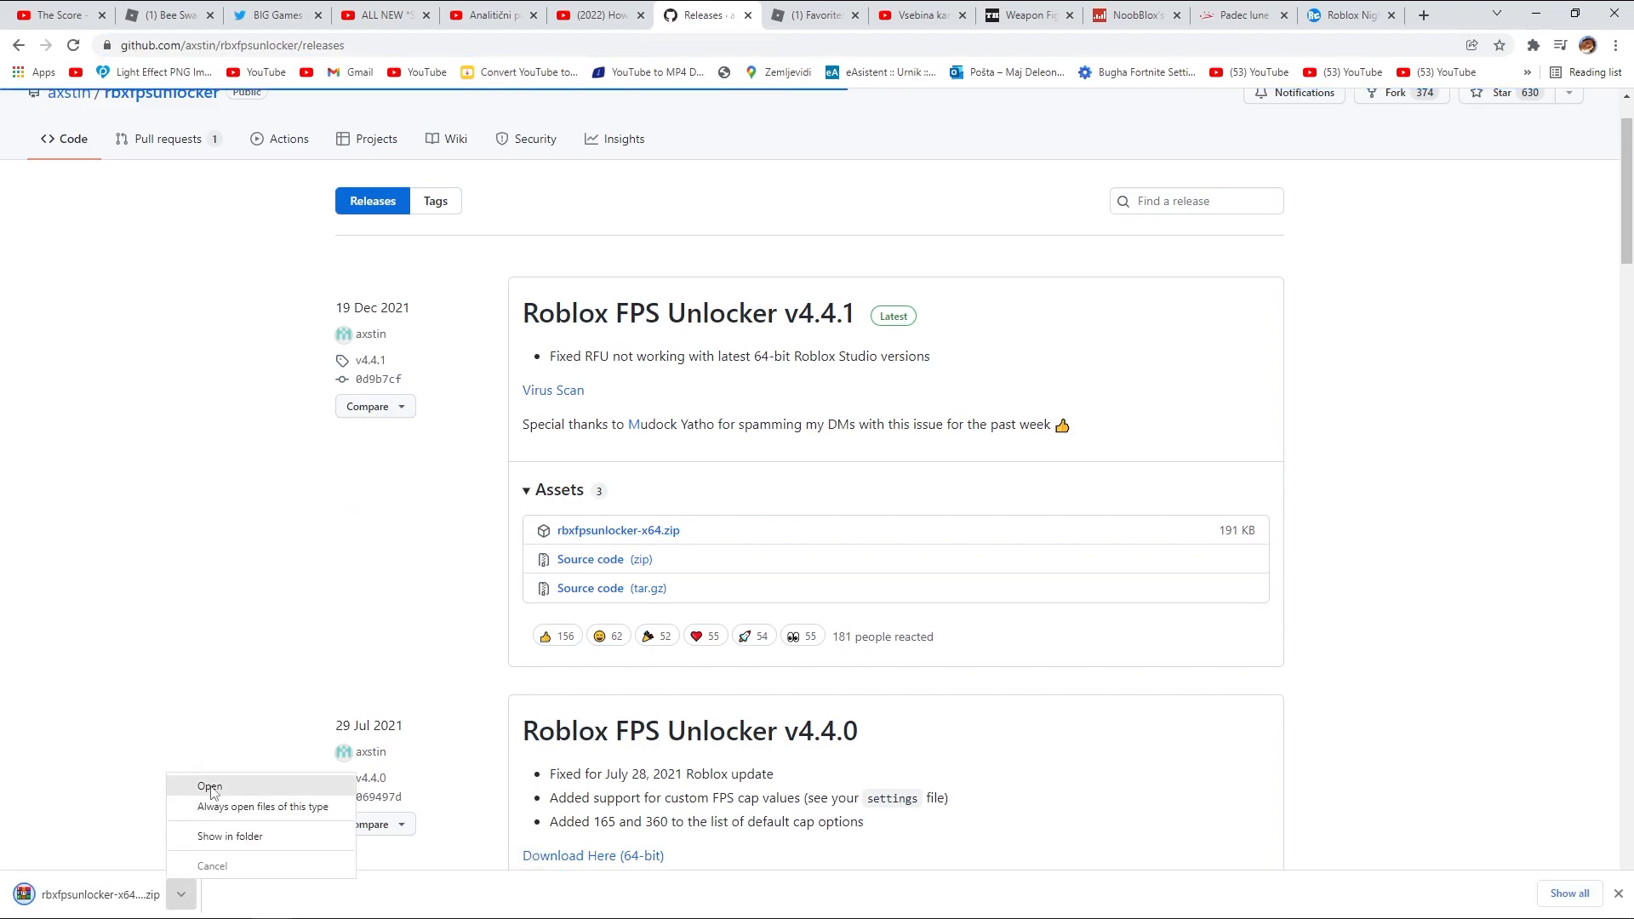
pyautogui.click(208, 787)
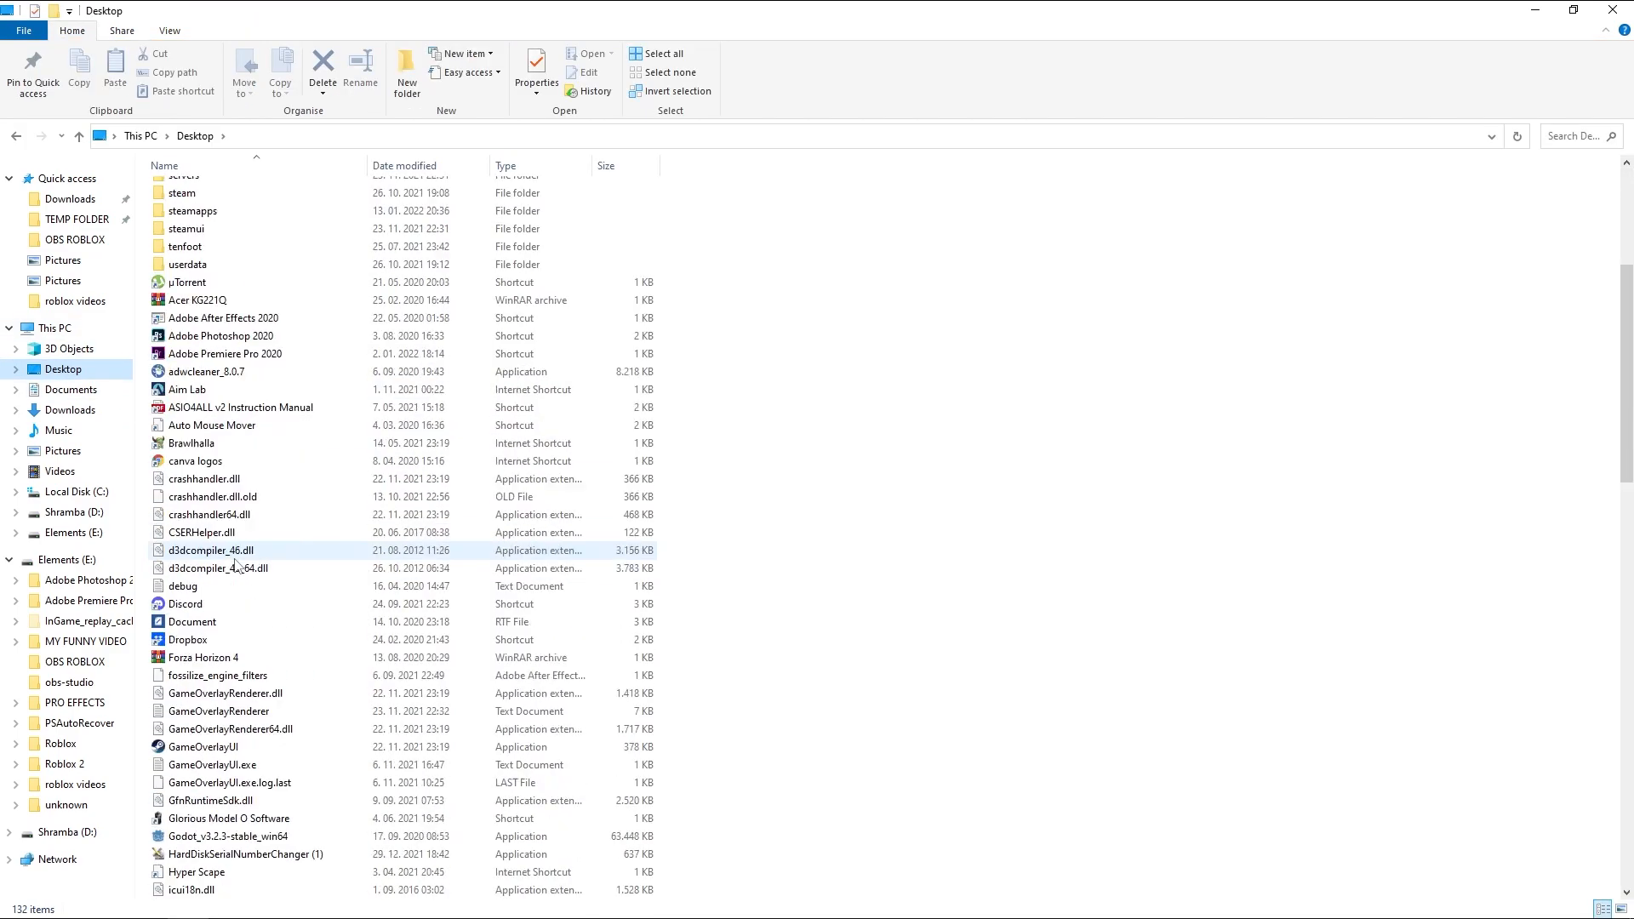
# Step: Scroll the Desktop folder to confirm rbxfpsunlocker.exe is there
pyautogui.scroll(-3)
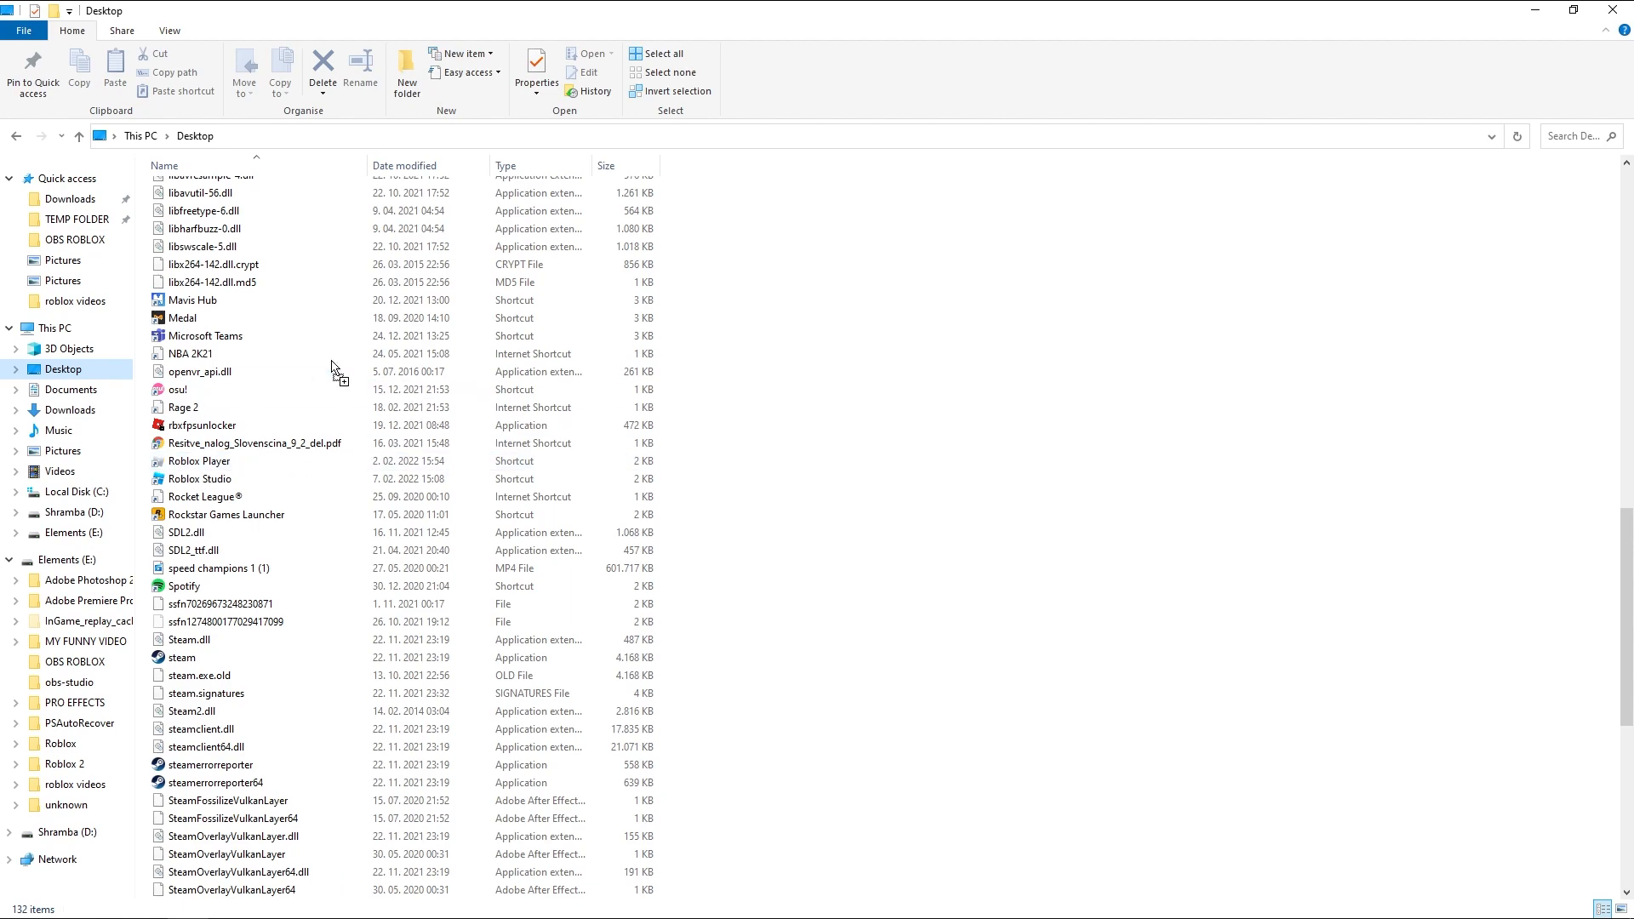
pyautogui.moveTo(811, 422)
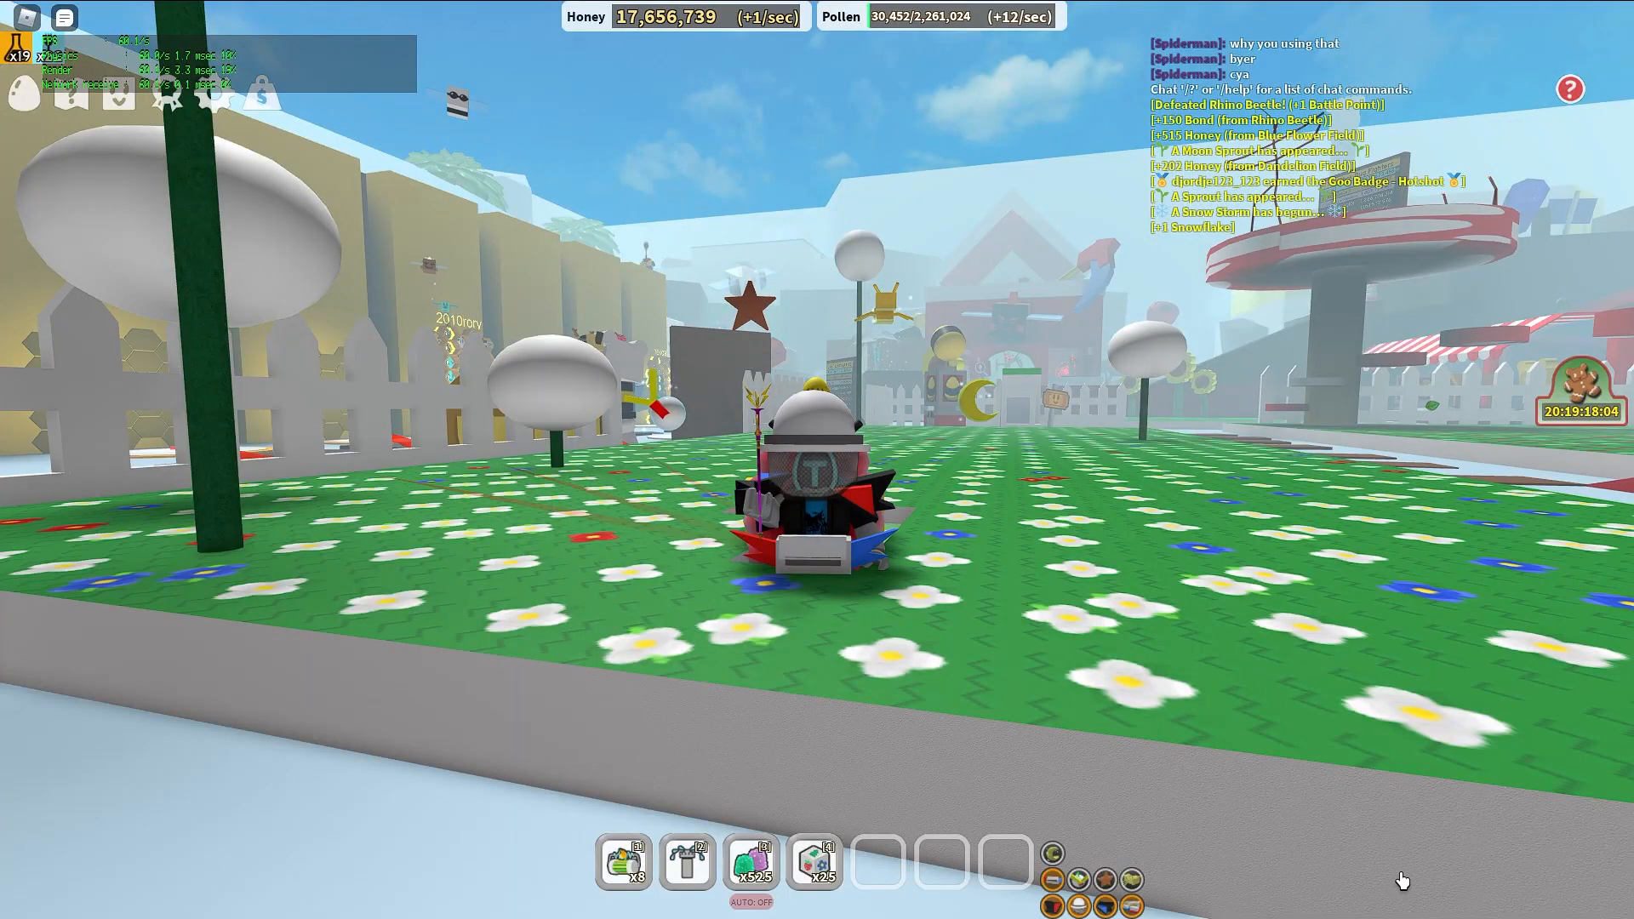
# Step: Set the FPS Unlocker tray icon's FPS Cap to 240
pyautogui.click(18, 902)
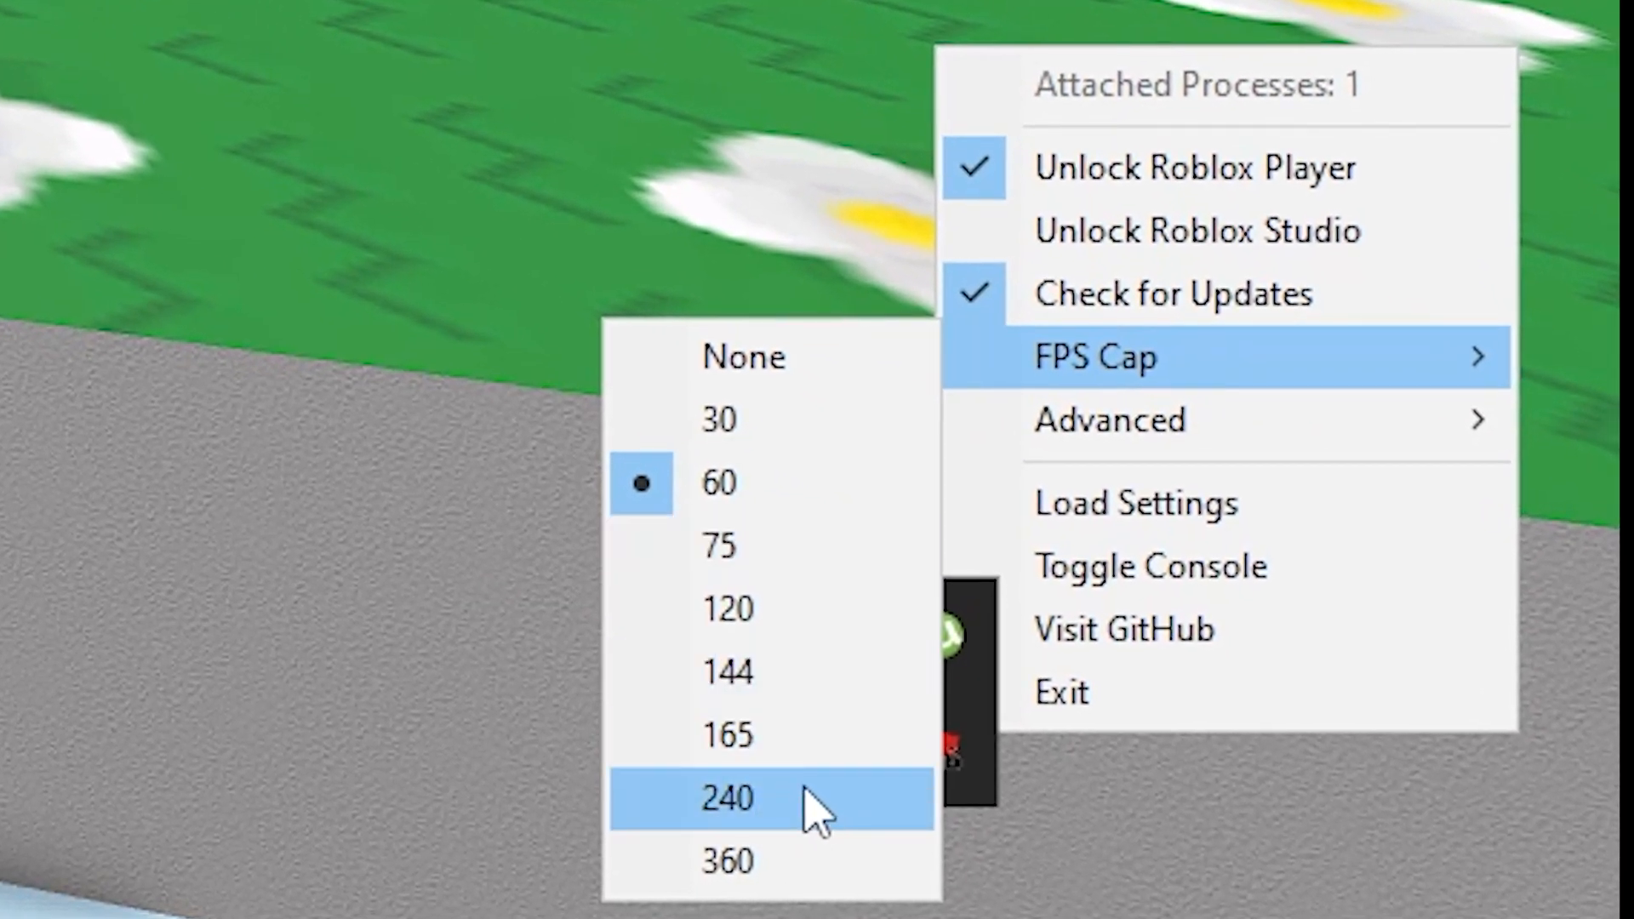
pyautogui.click(769, 798)
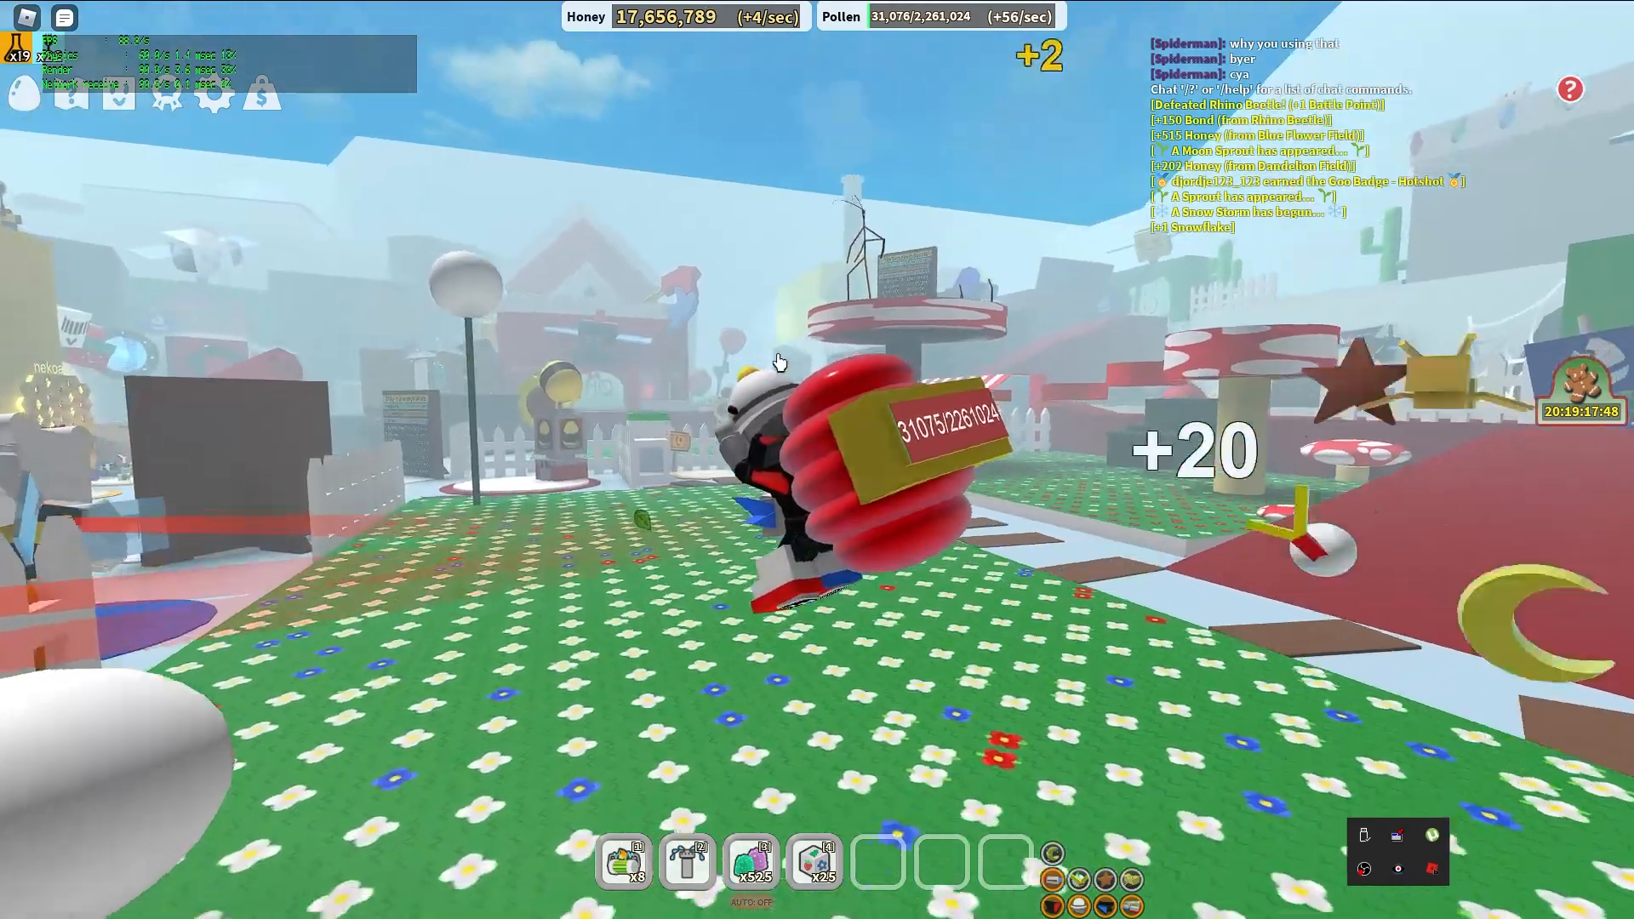